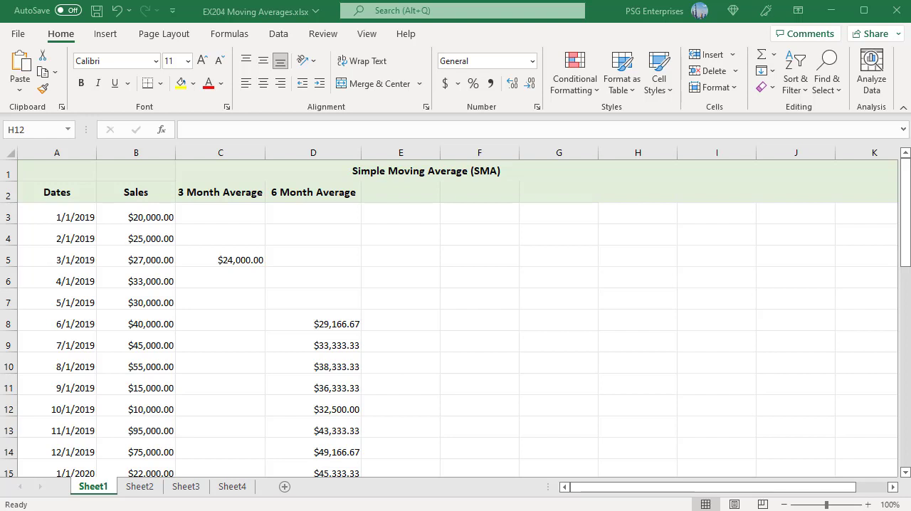
pyautogui.moveTo(264, 236)
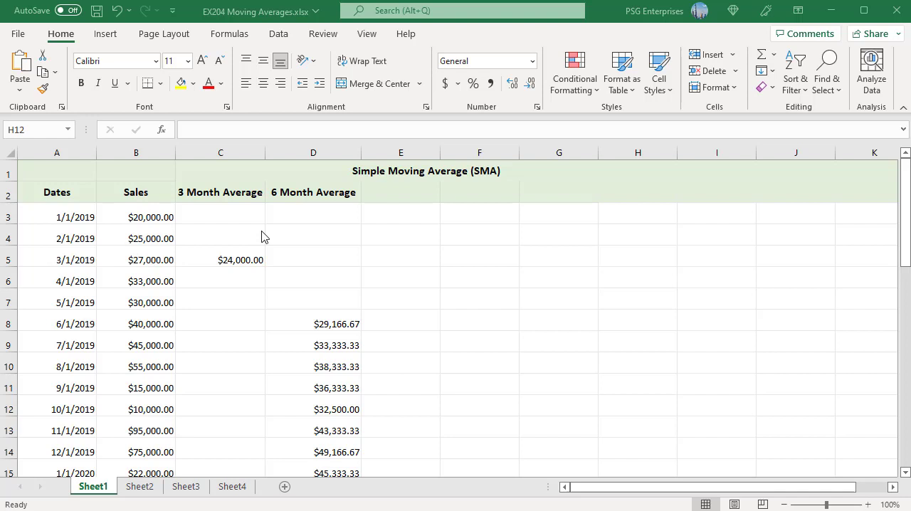
# Enter =AVERAGE(B3:B5) in C5 as the first rolling three-month sales average.
pyautogui.write('=AVERAGE(B3:B5)')
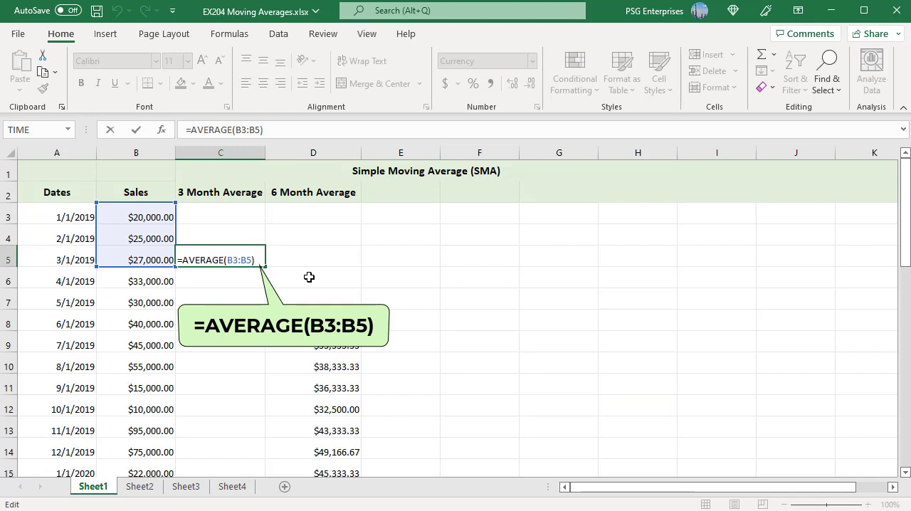
pyautogui.moveTo(299, 275)
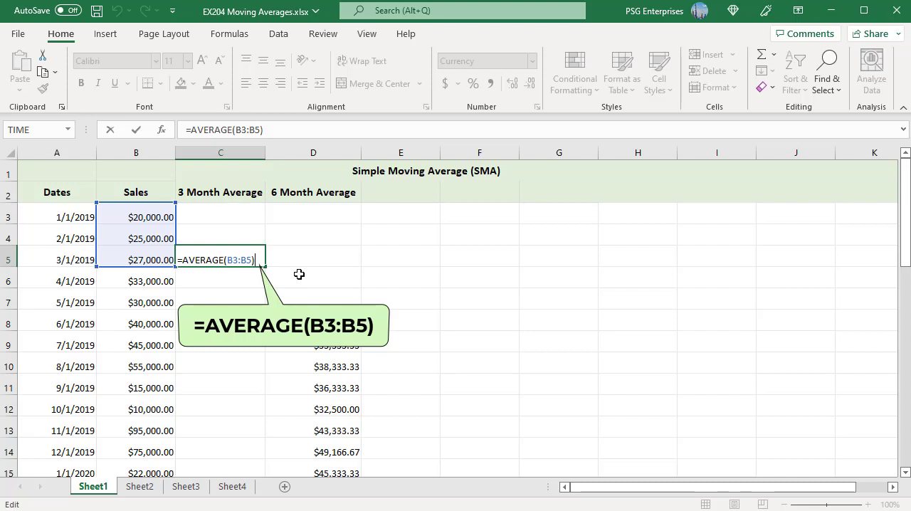
pyautogui.moveTo(295, 273)
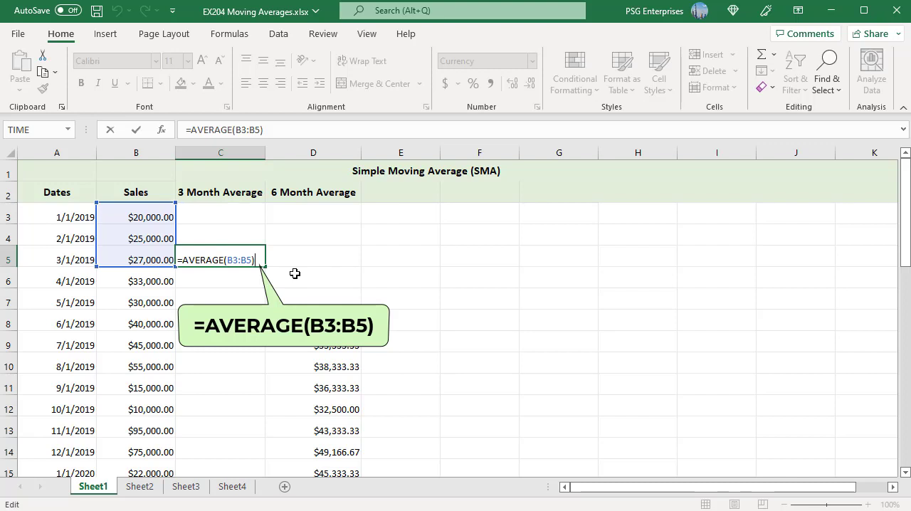
pyautogui.press('Enter')
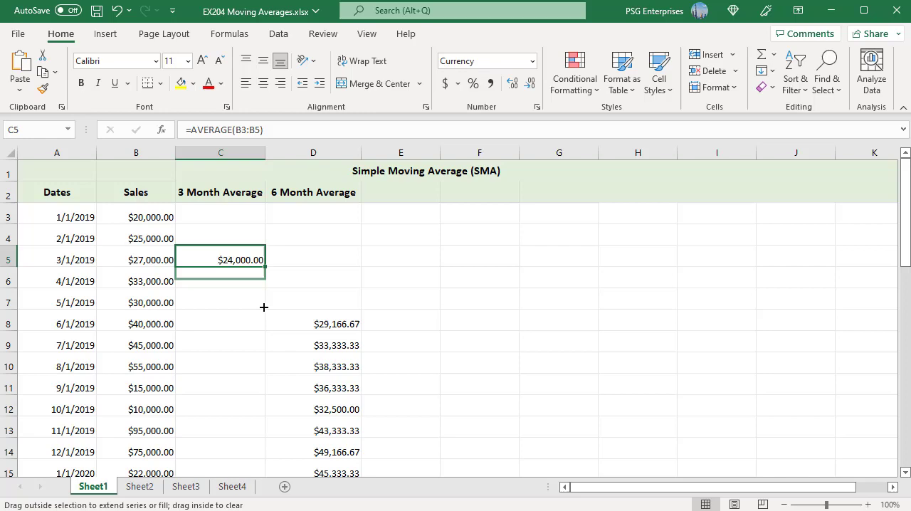
pyautogui.scroll(-3)
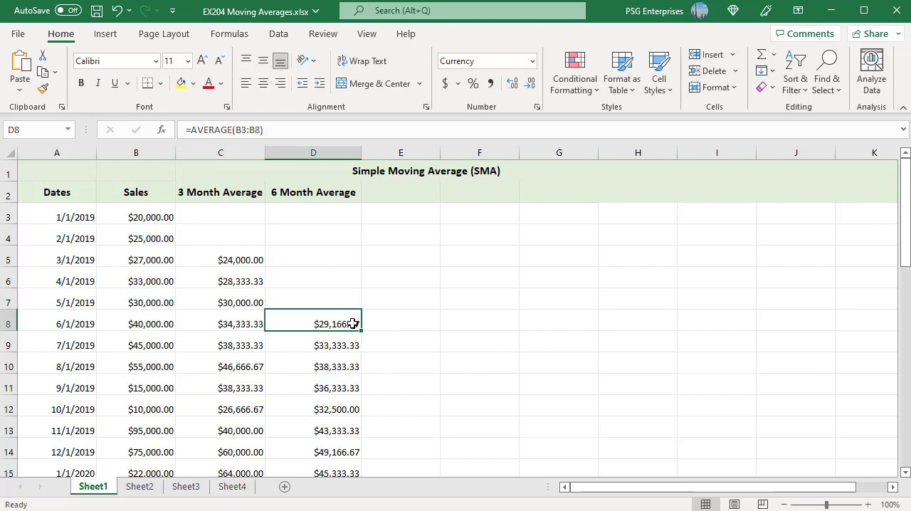
pyautogui.doubleClick(313, 325)
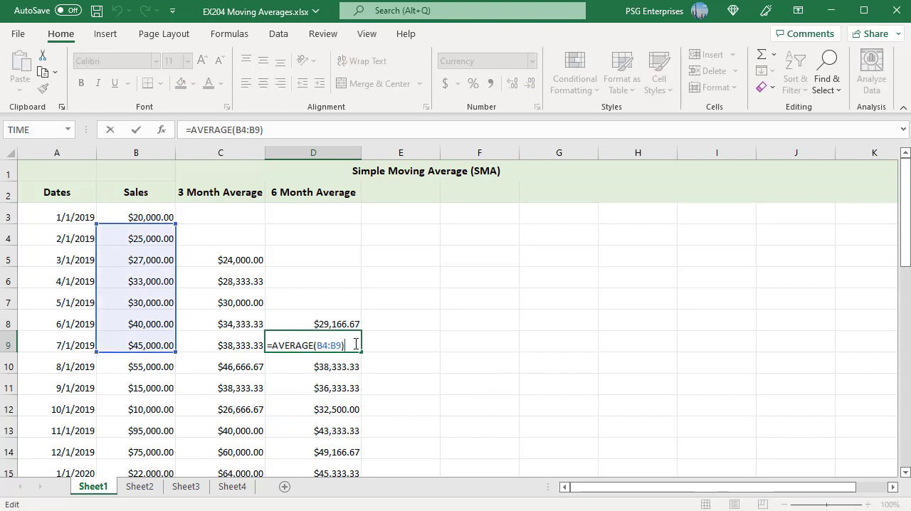
pyautogui.press('Enter')
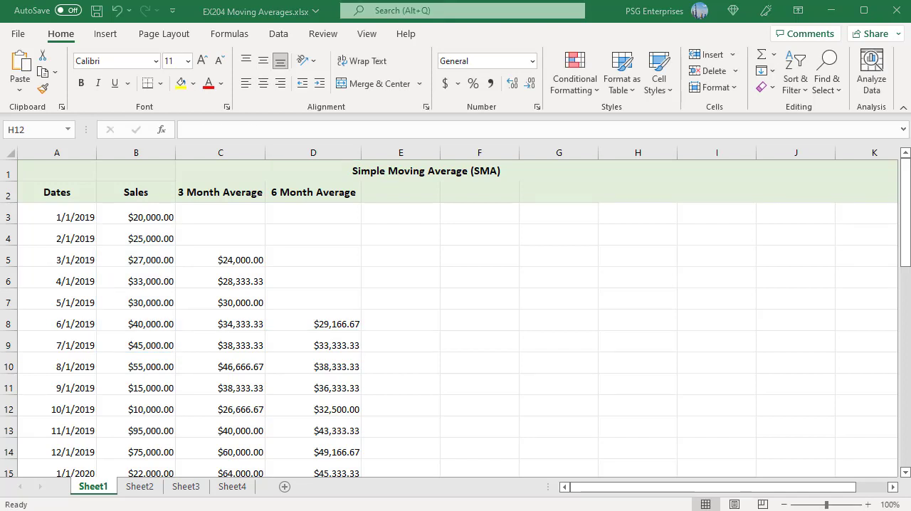
# Insert a recommended line chart of sales with the 3- and 6-month averages, then move to Sheet2.
pyautogui.click(638, 409)
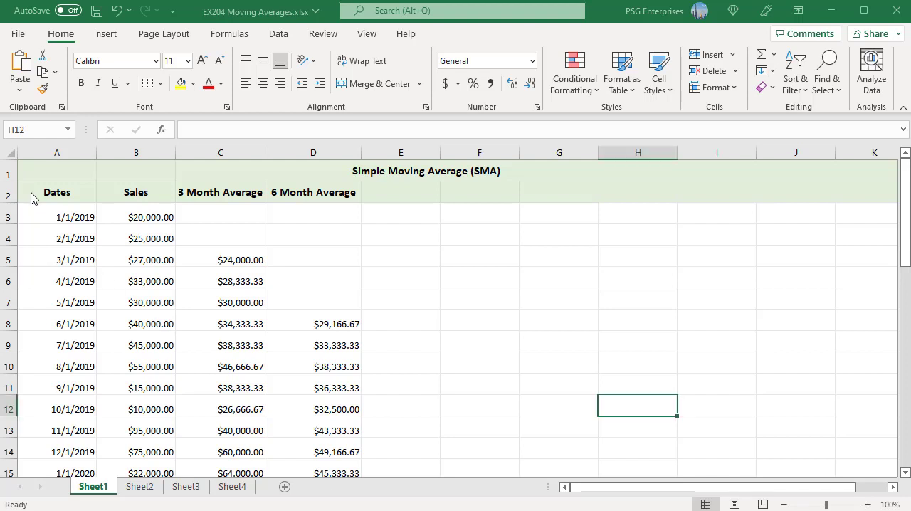
pyautogui.click(57, 193)
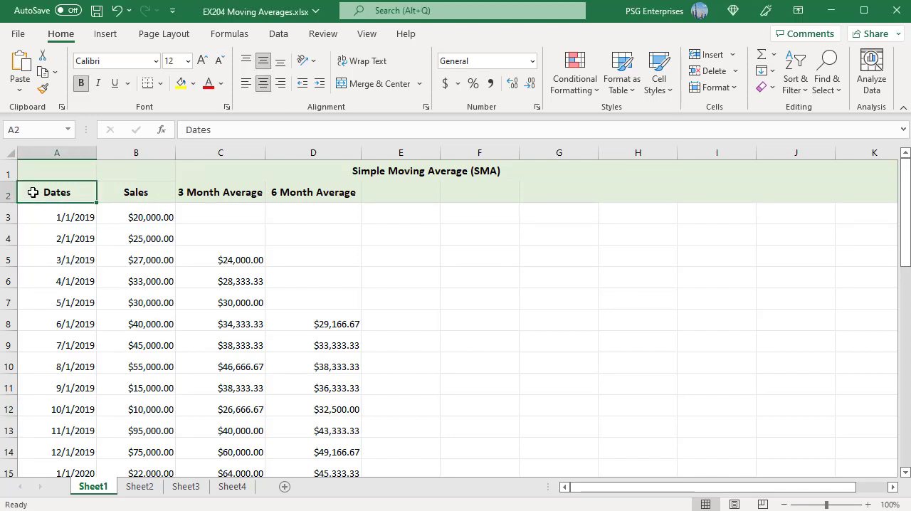
pyautogui.moveTo(285, 430)
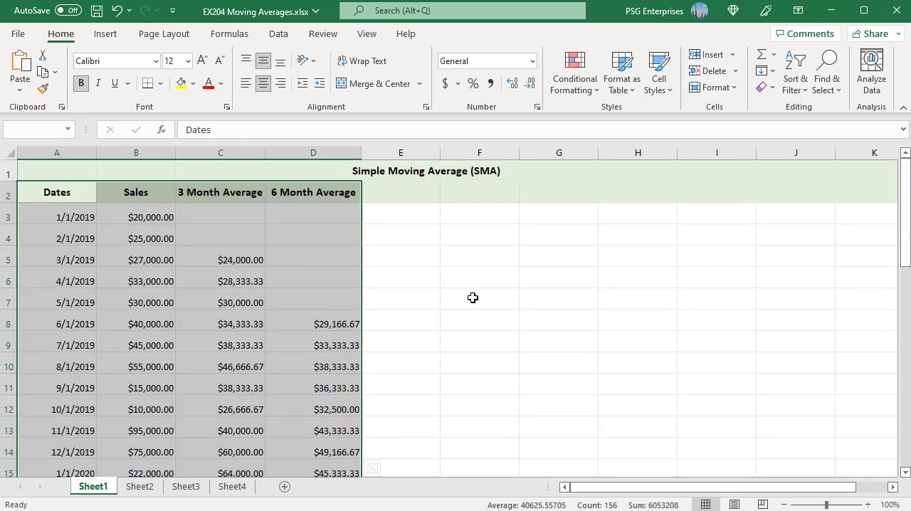
pyautogui.moveTo(470, 299)
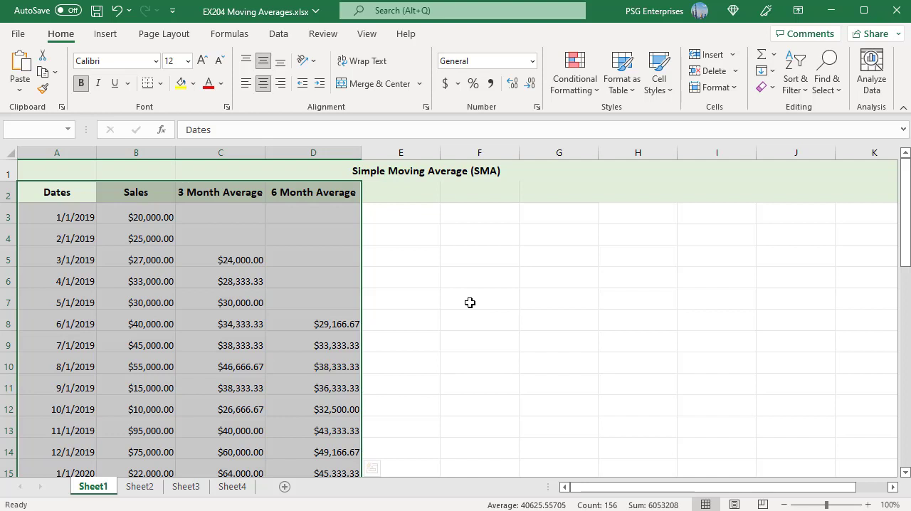
pyautogui.moveTo(105, 34)
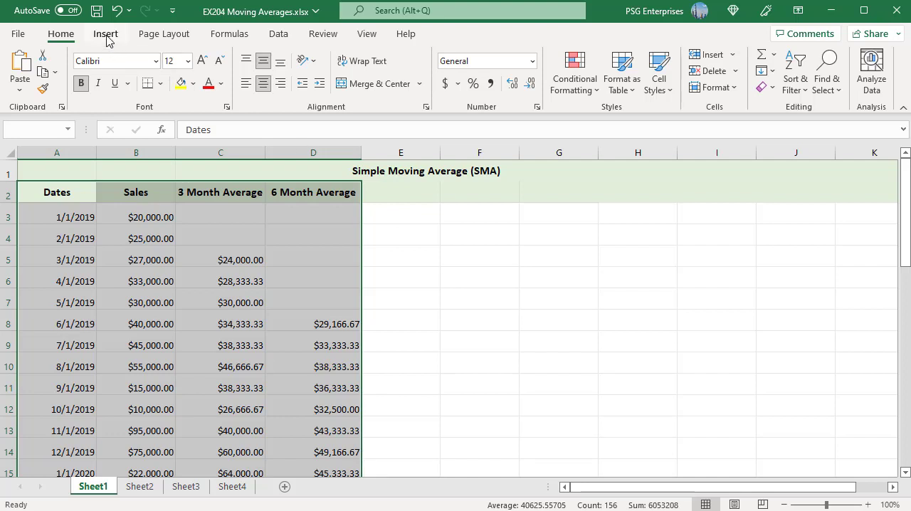
pyautogui.click(105, 35)
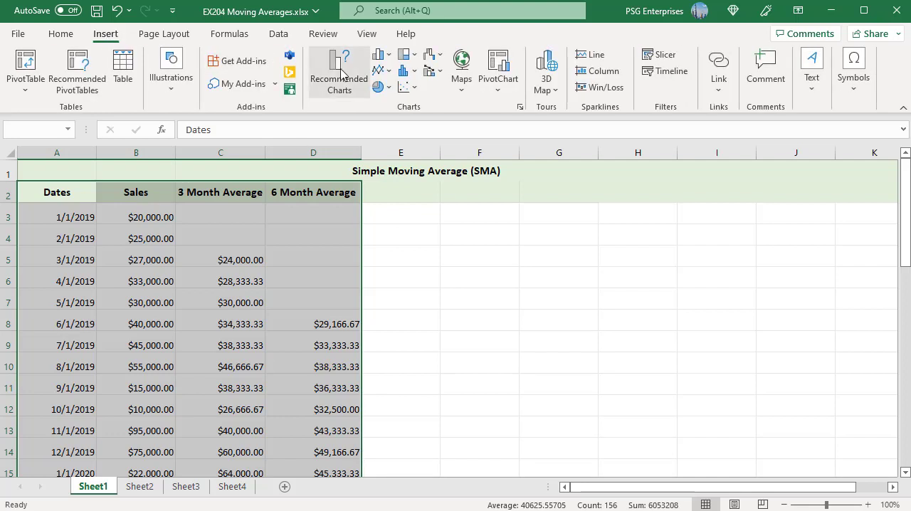
pyautogui.click(387, 69)
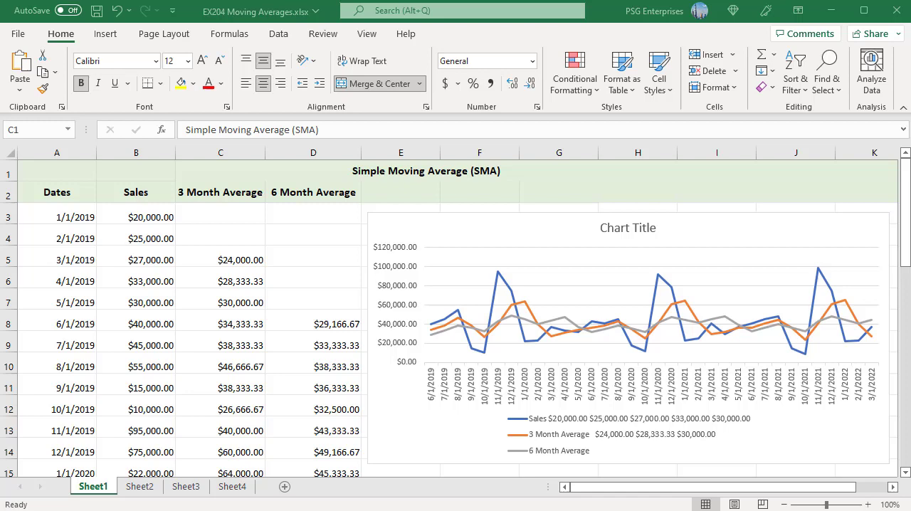
pyautogui.click(139, 487)
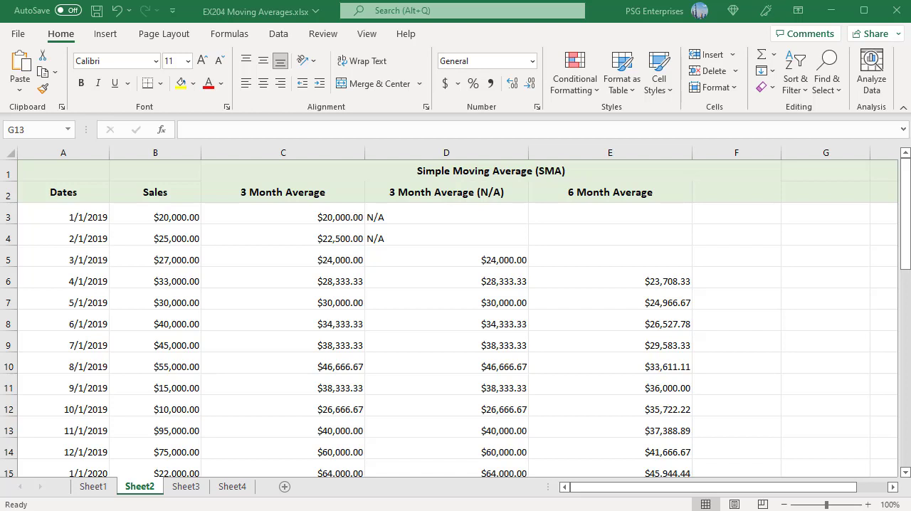
pyautogui.doubleClick(284, 216)
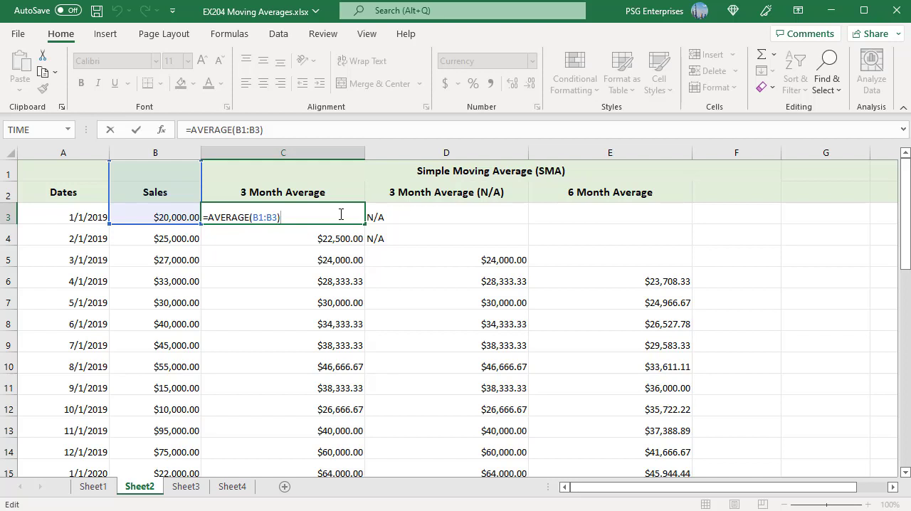
pyautogui.press('Enter')
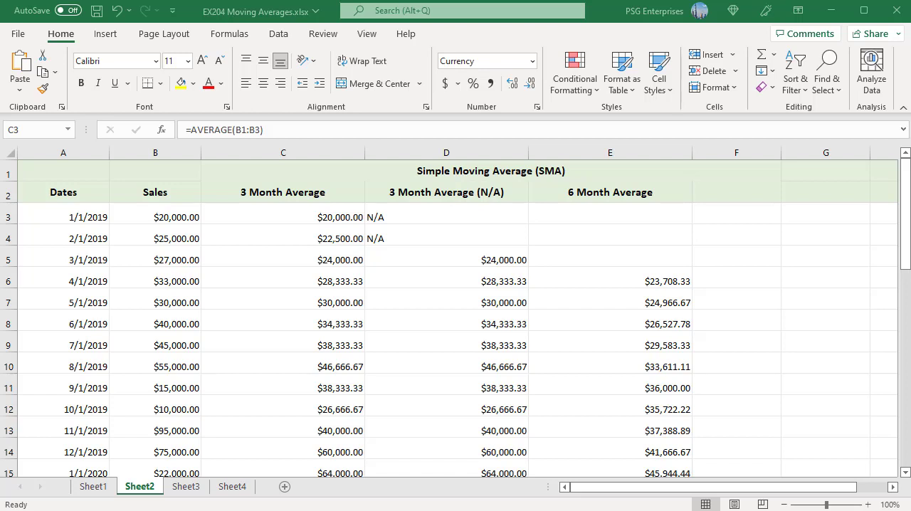
pyautogui.moveTo(521, 225)
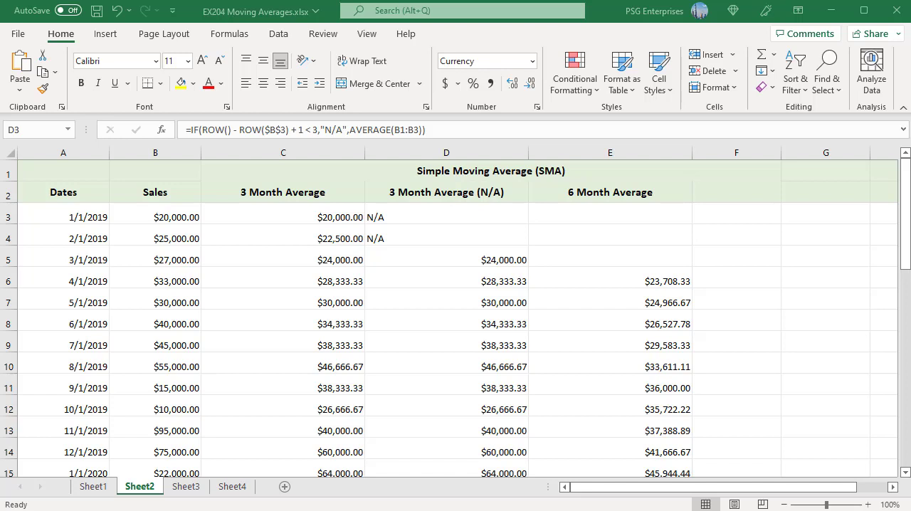
pyautogui.click(185, 487)
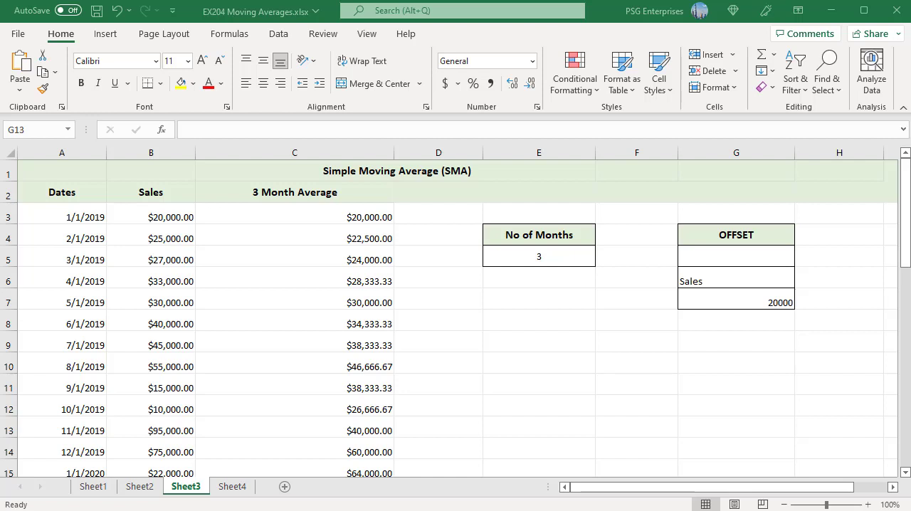
# Demonstrate =AVERAGE(OFFSET(B3,0,0,-$E$5,1)) in G5 using the No of Months value of 3.
pyautogui.write('=AVERAGE(OFFSET(B3,0,0,-$E$5,1))')
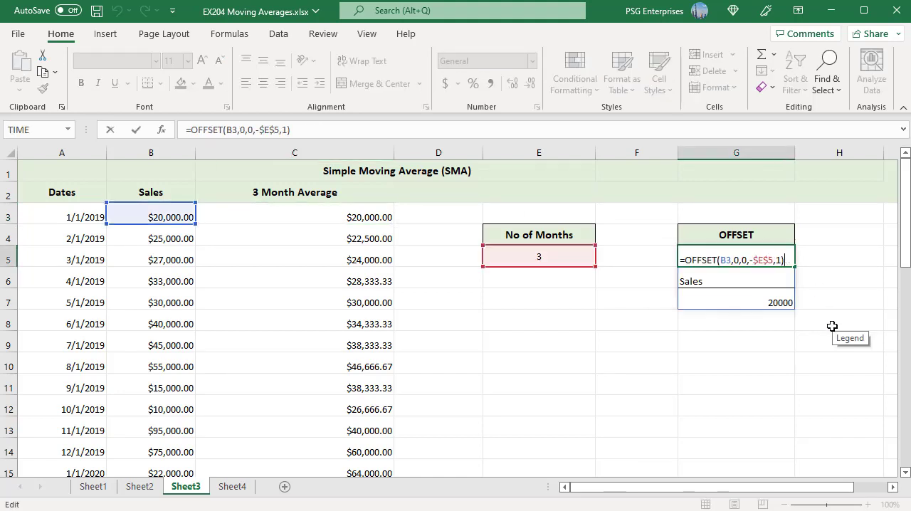
pyautogui.moveTo(814, 380)
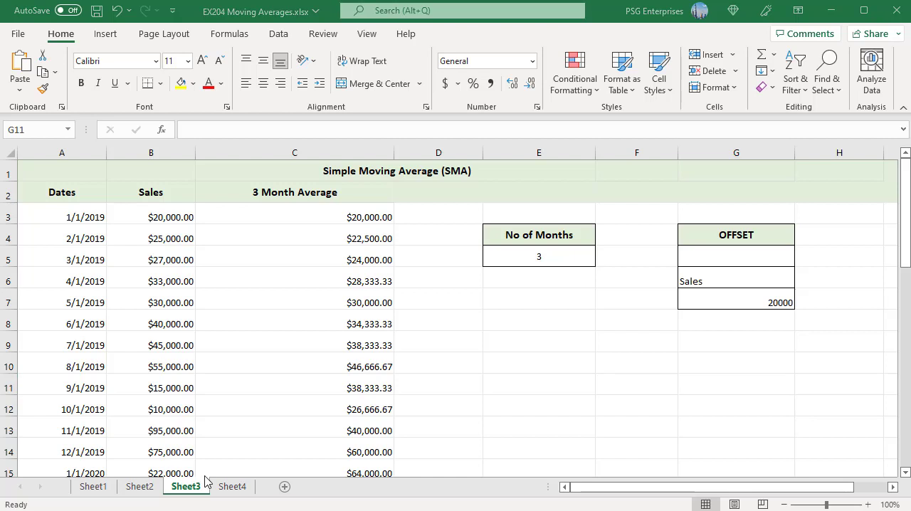
# On Sheet4, commit the IF/AVERAGE/OFFSET/MIN 6-month average formula referencing $G$5 in E3.
pyautogui.click(231, 487)
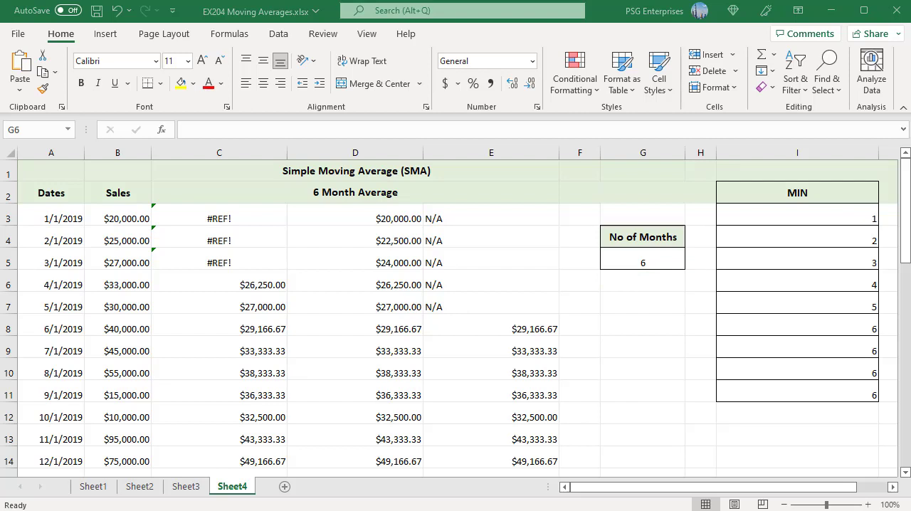
pyautogui.moveTo(860, 410)
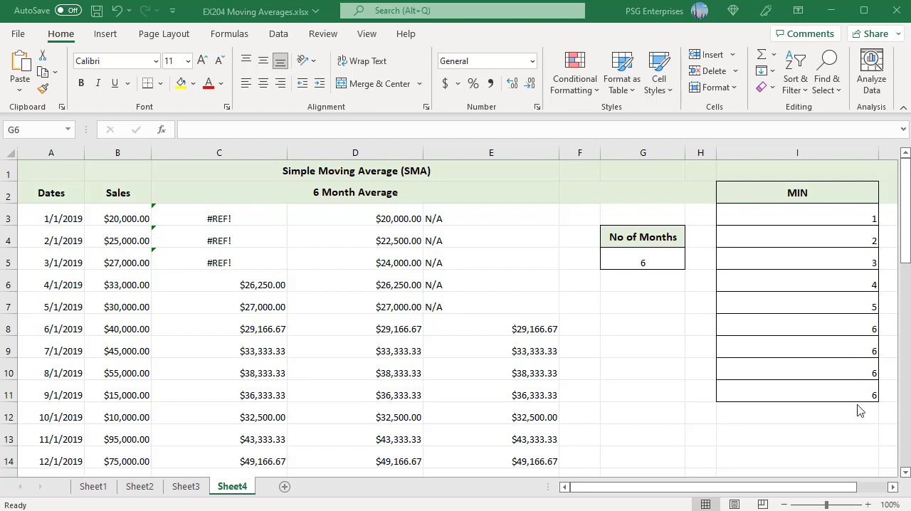
pyautogui.moveTo(874, 222)
pyautogui.write('=IF(ROW() - ROW($B$3) + 1 < $G$5,"N/A",AVERAGE(OFFSET(B3,0,0,MIN(ROW() - ROW($B$3) + 1,$G$5),1)))')
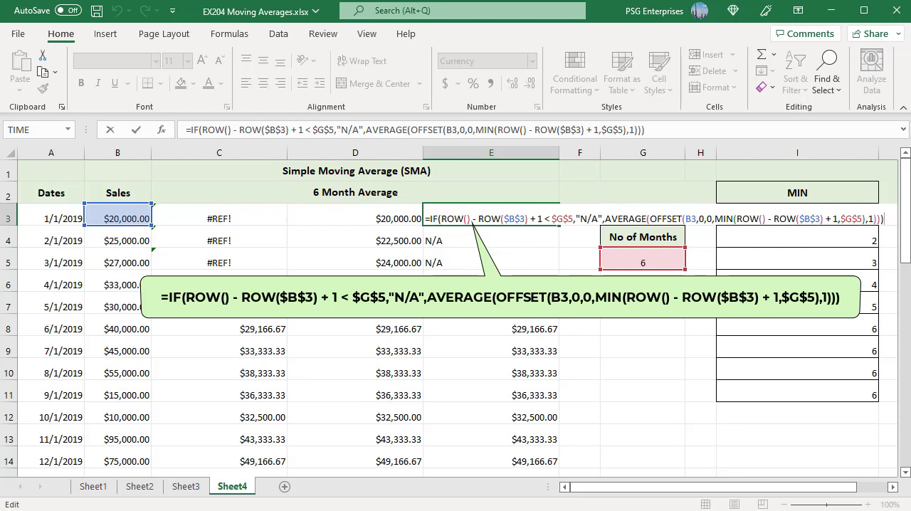
pyautogui.press('enter')
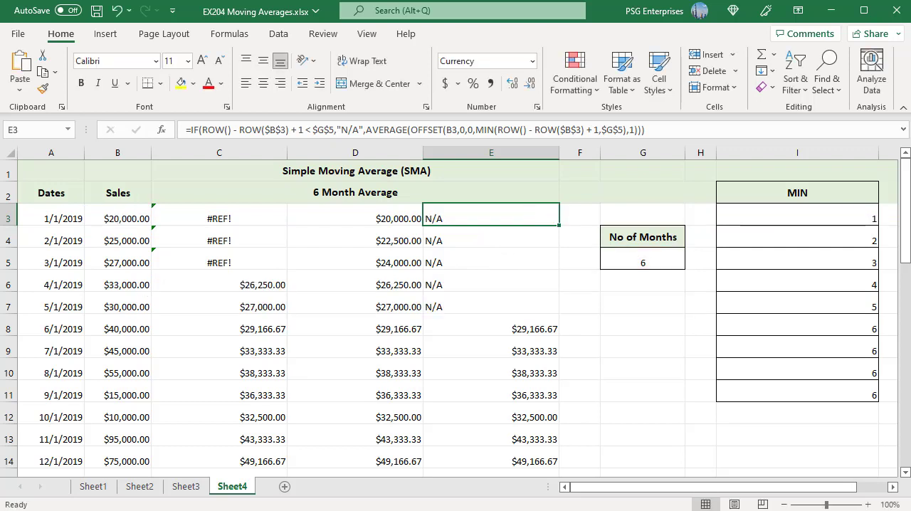